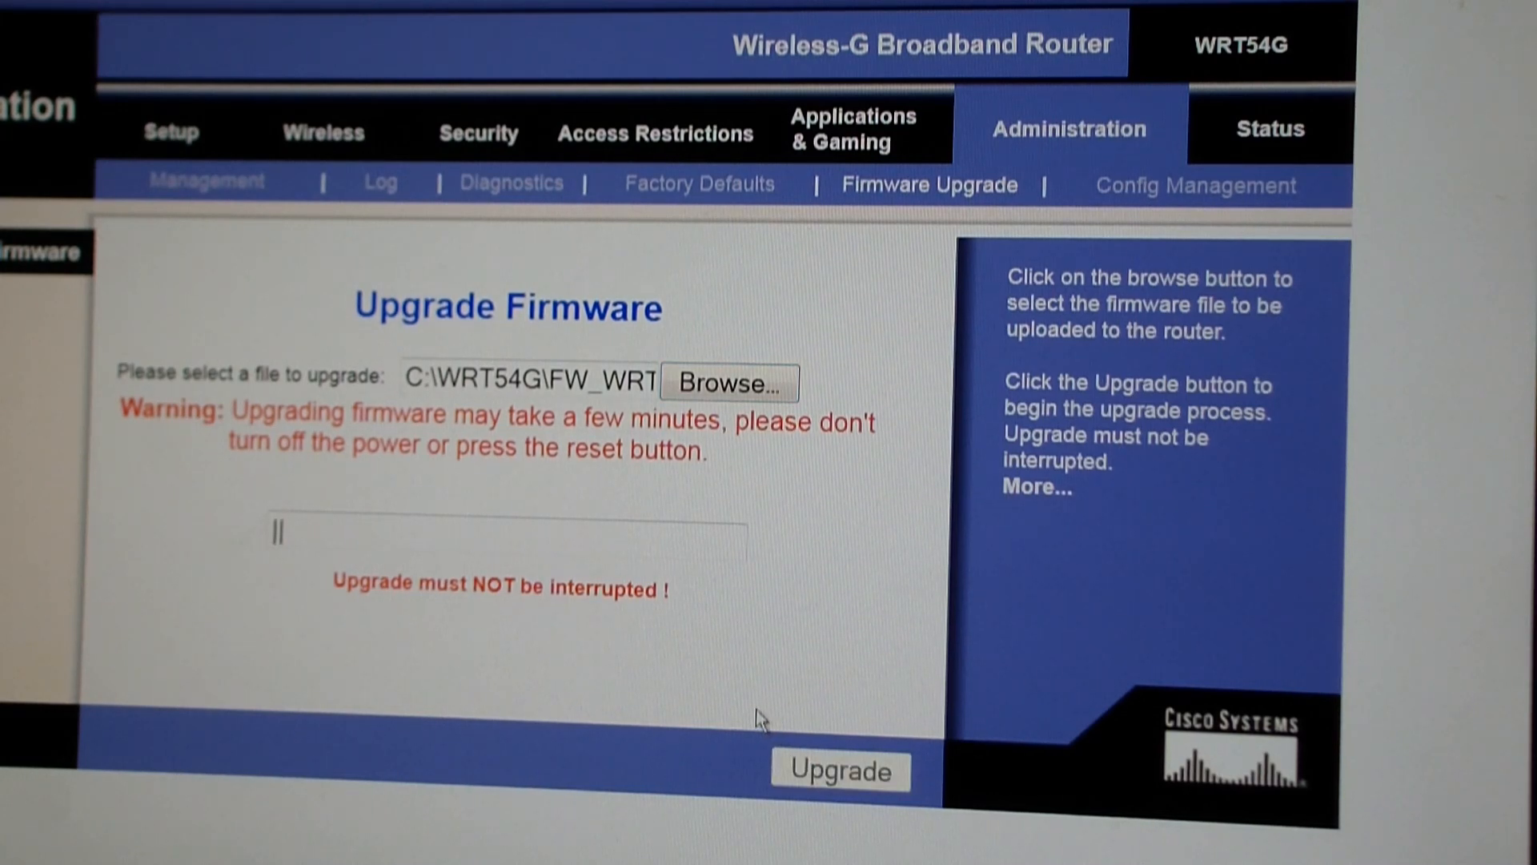
Start the firmware upgrade and continue once it reports success.
click(839, 770)
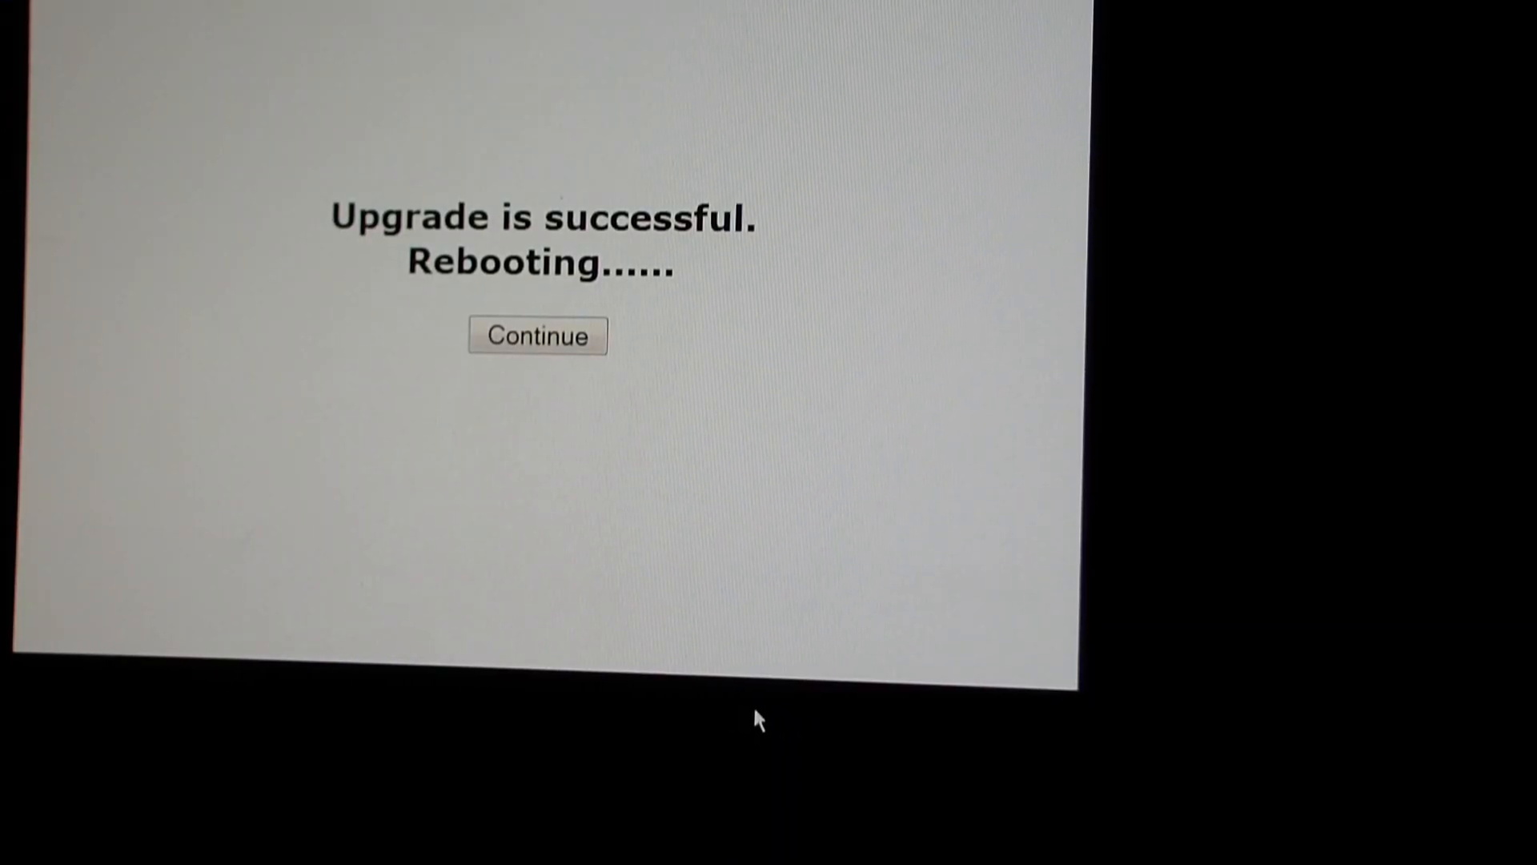
click(537, 334)
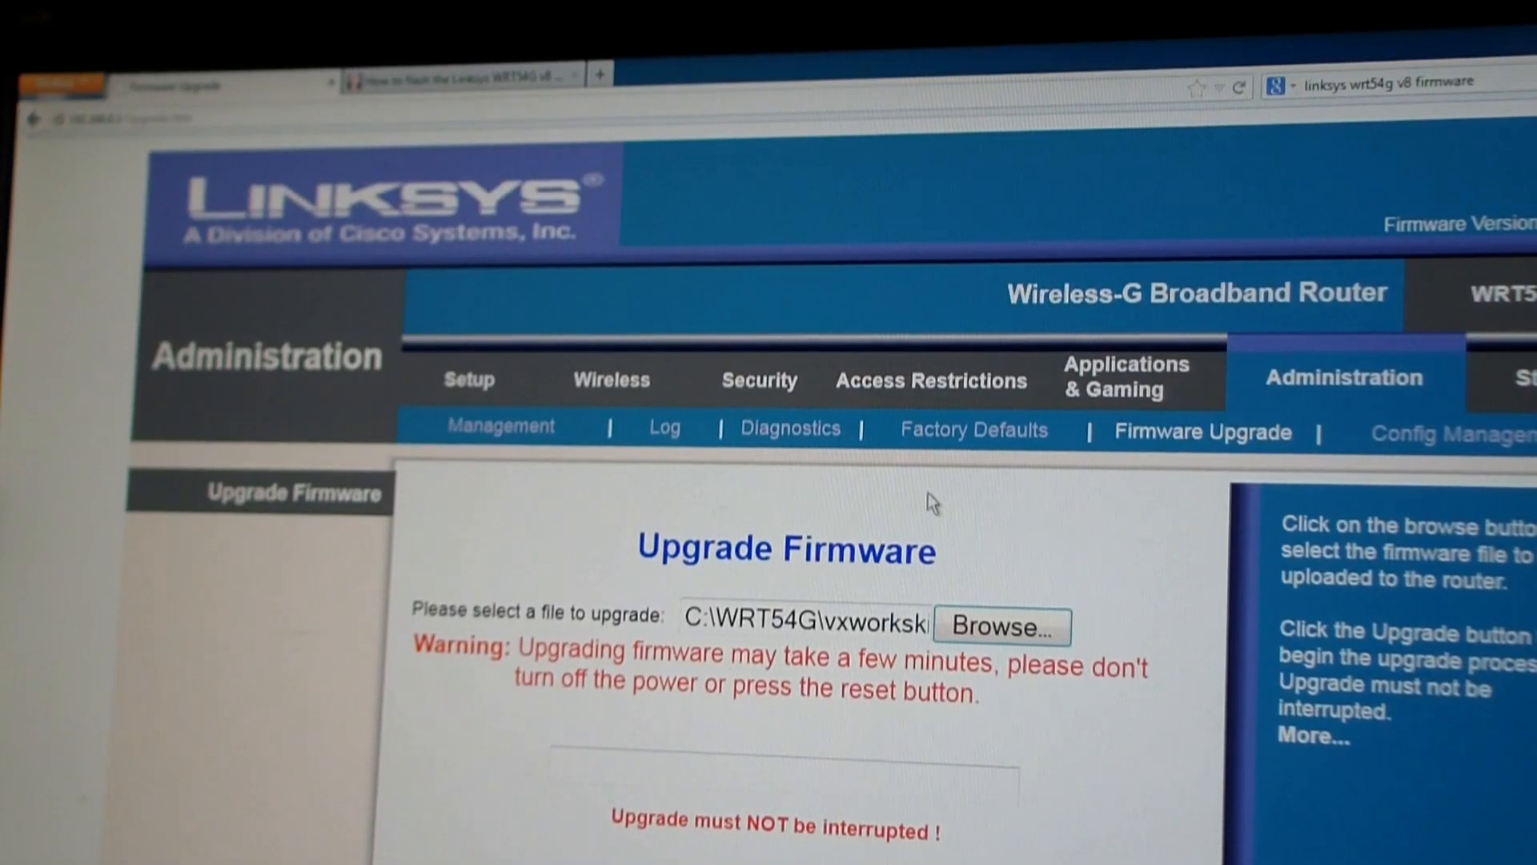
Start flashing the chosen vxworks firmware file onto the router.
click(1002, 626)
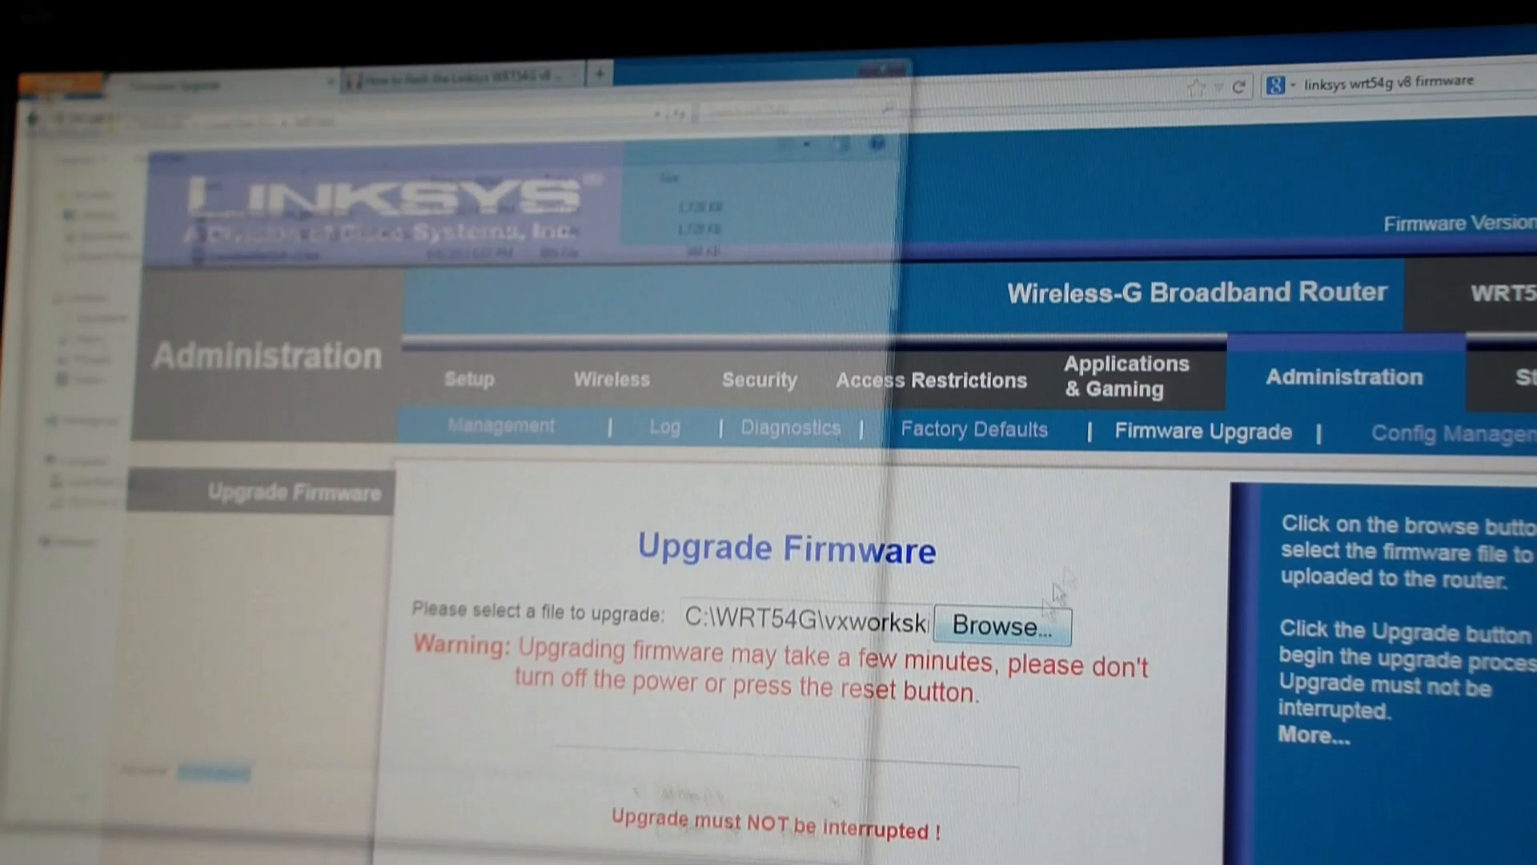
click(999, 626)
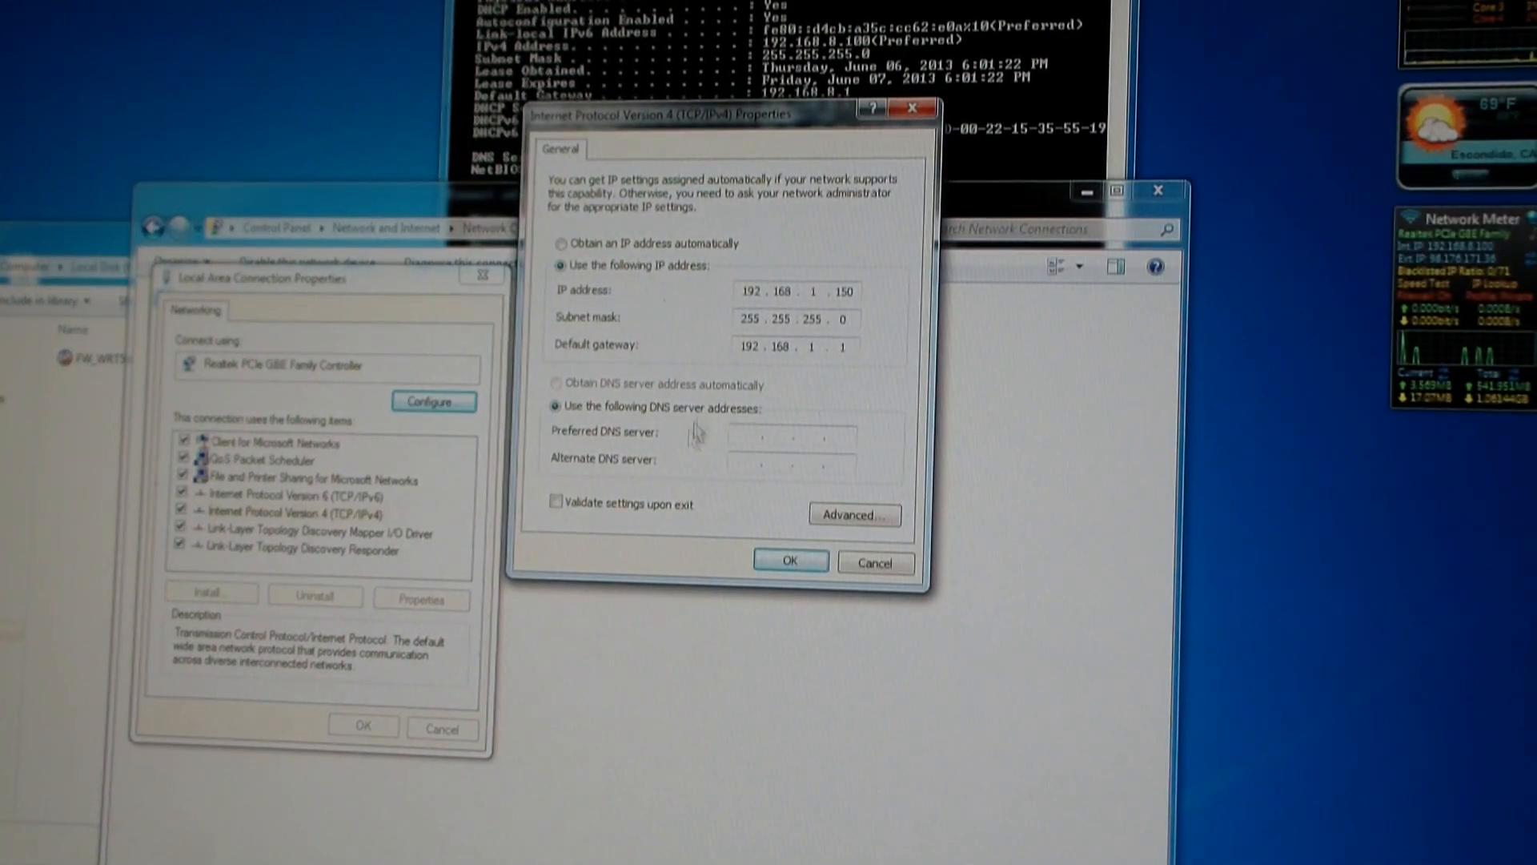
Confirm the static IPv4 settings 192.168.1.150, mask 255.255.255.0, gateway 192.168.1.1.
click(789, 562)
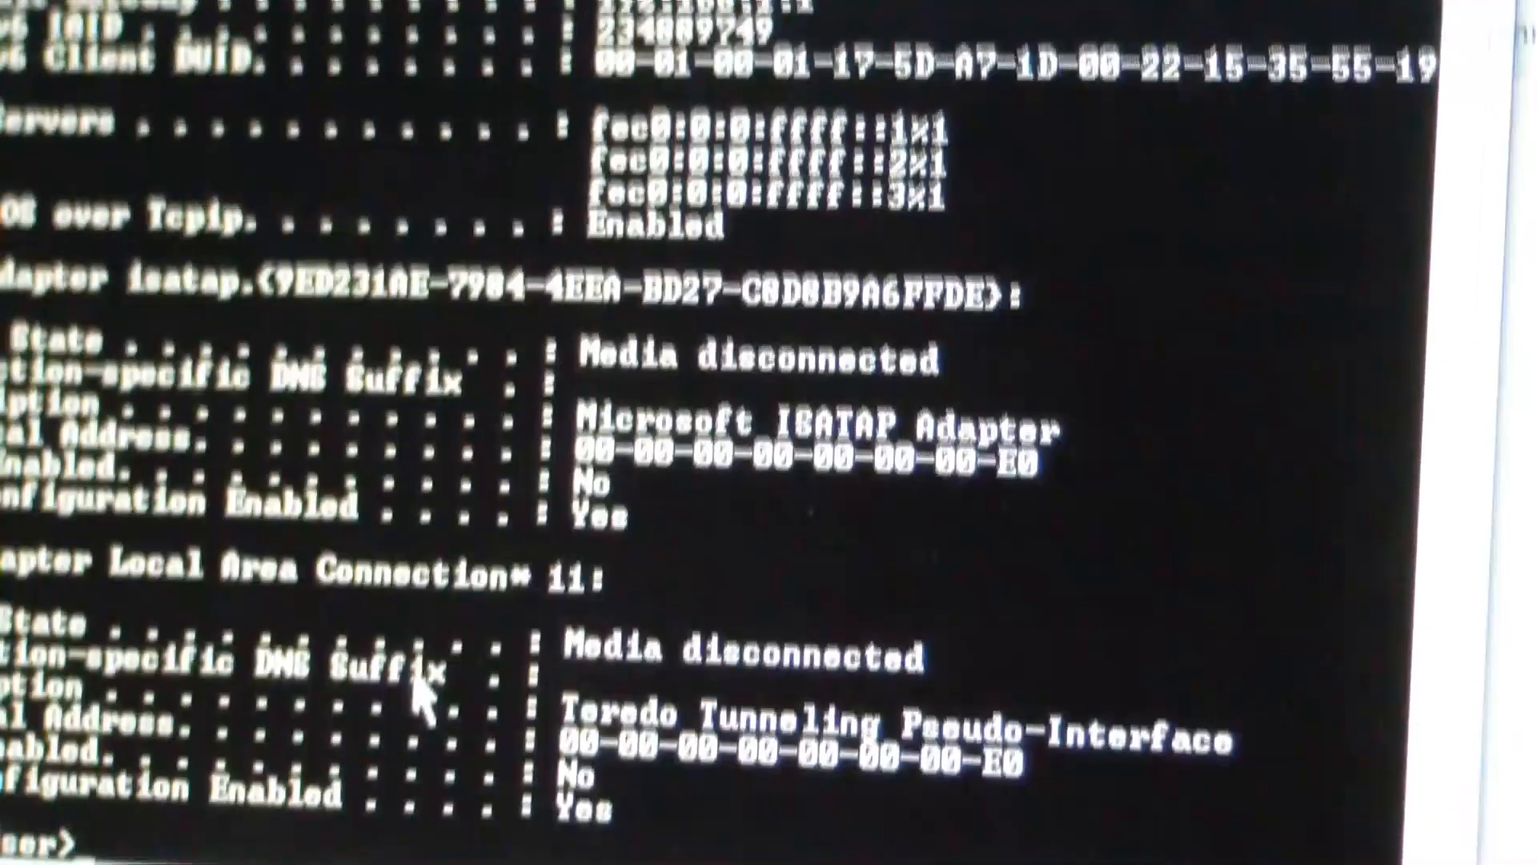
Scroll the ipconfig /all output to the Local Area Connection section.
scroll(up, 3)
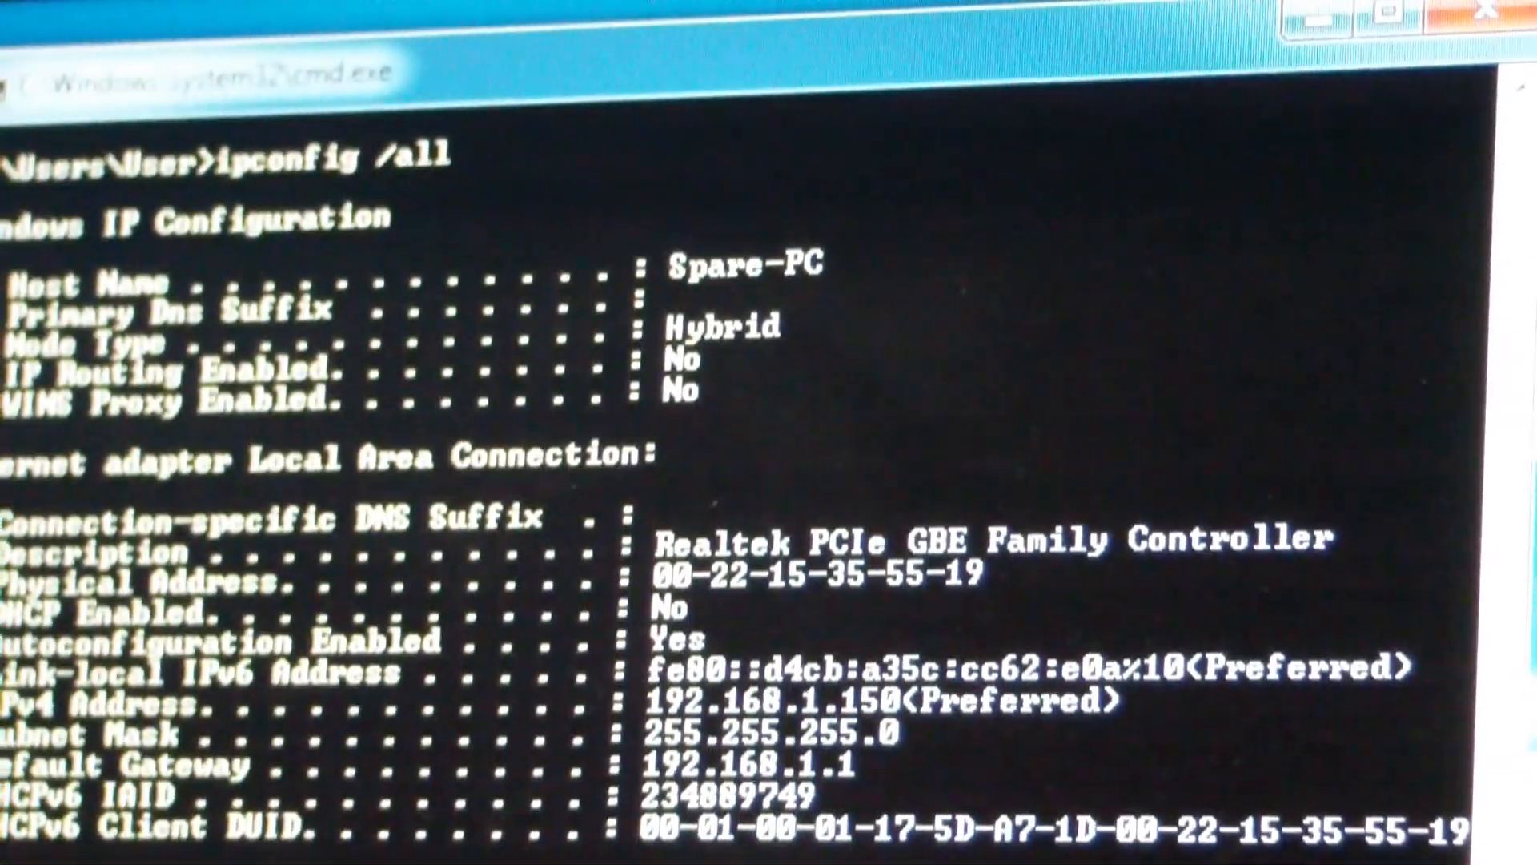
scroll(down, 3)
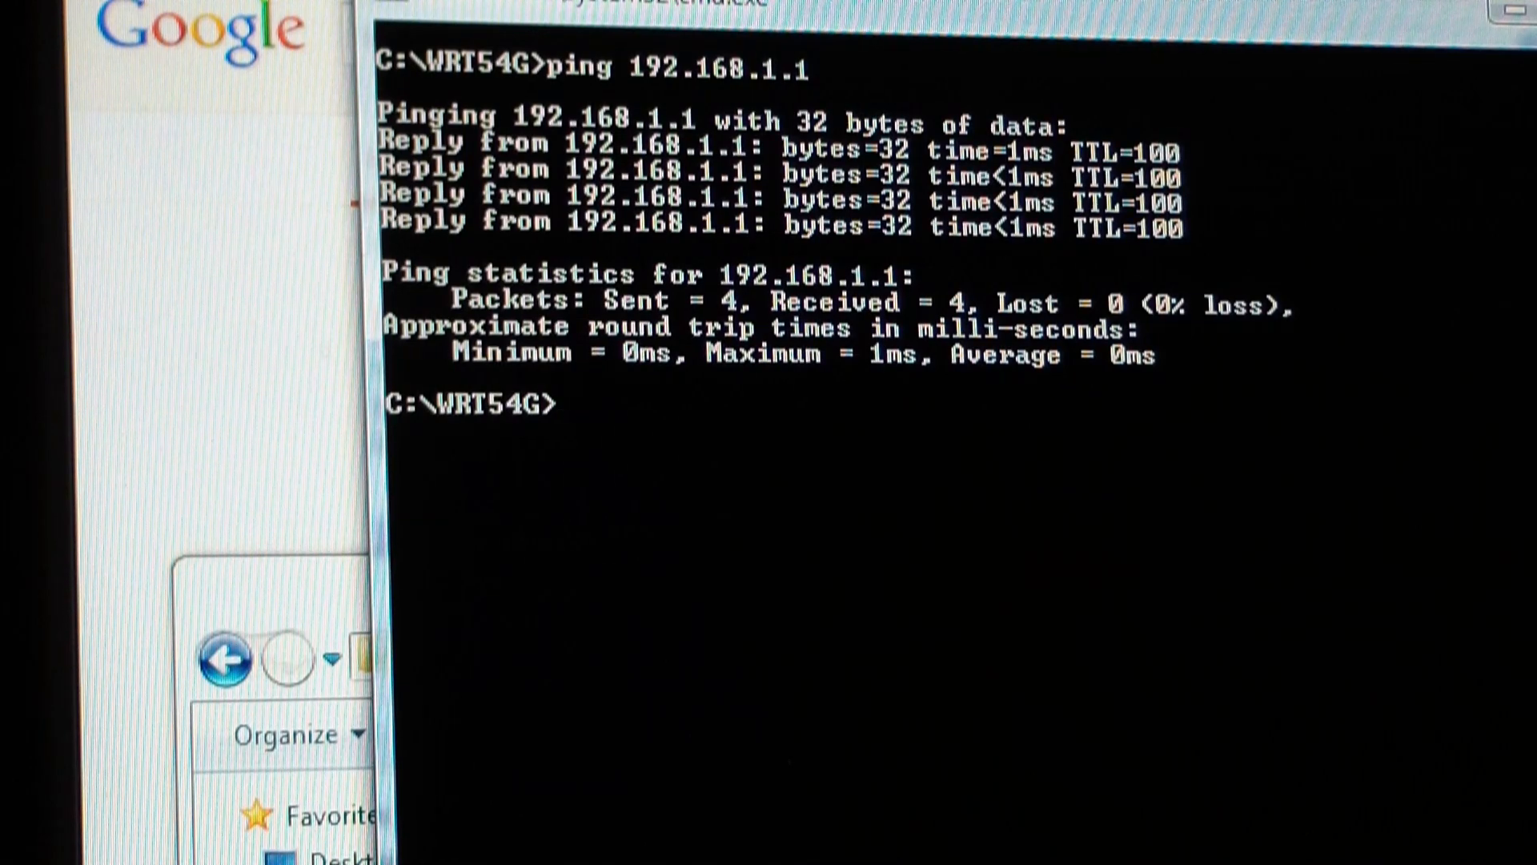
List the firmware files in the WRT54G folder with dir.
text(dir)
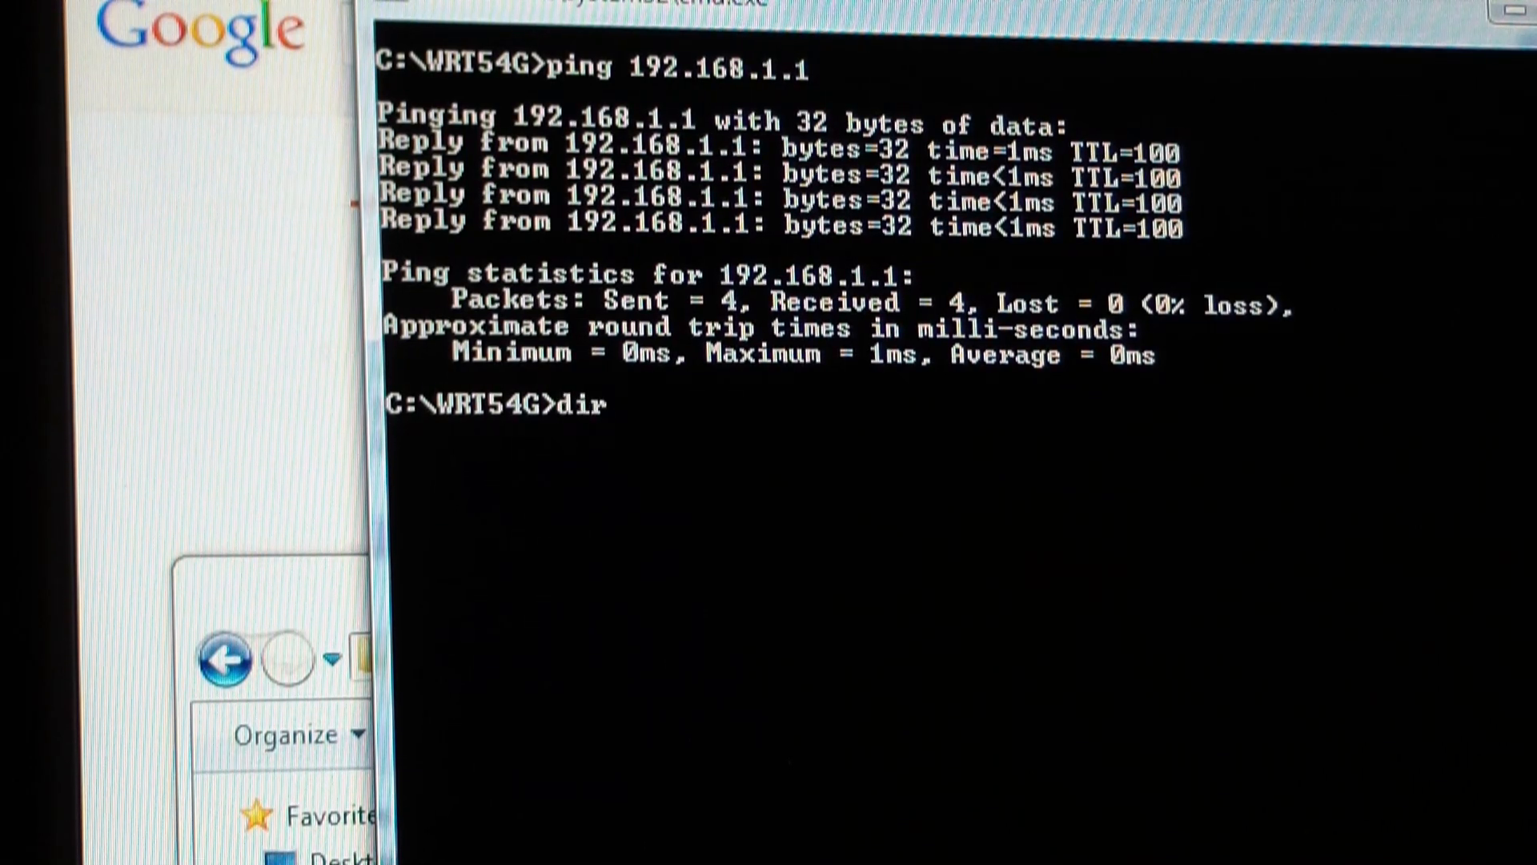
key(Return)
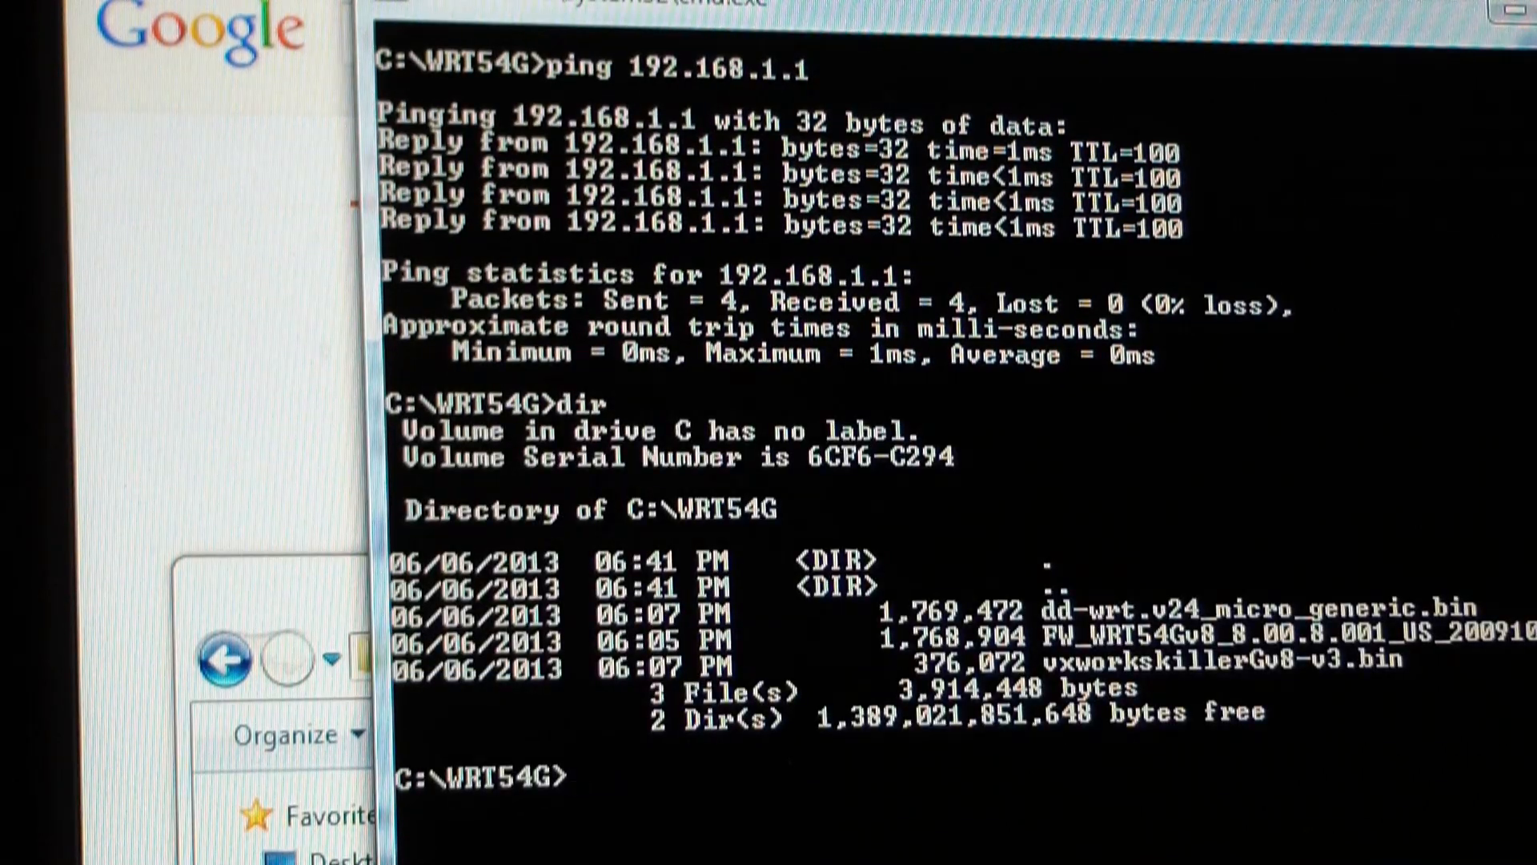
Run tftp 192.168.1.1 to start a TFTP session with the router.
text(t)
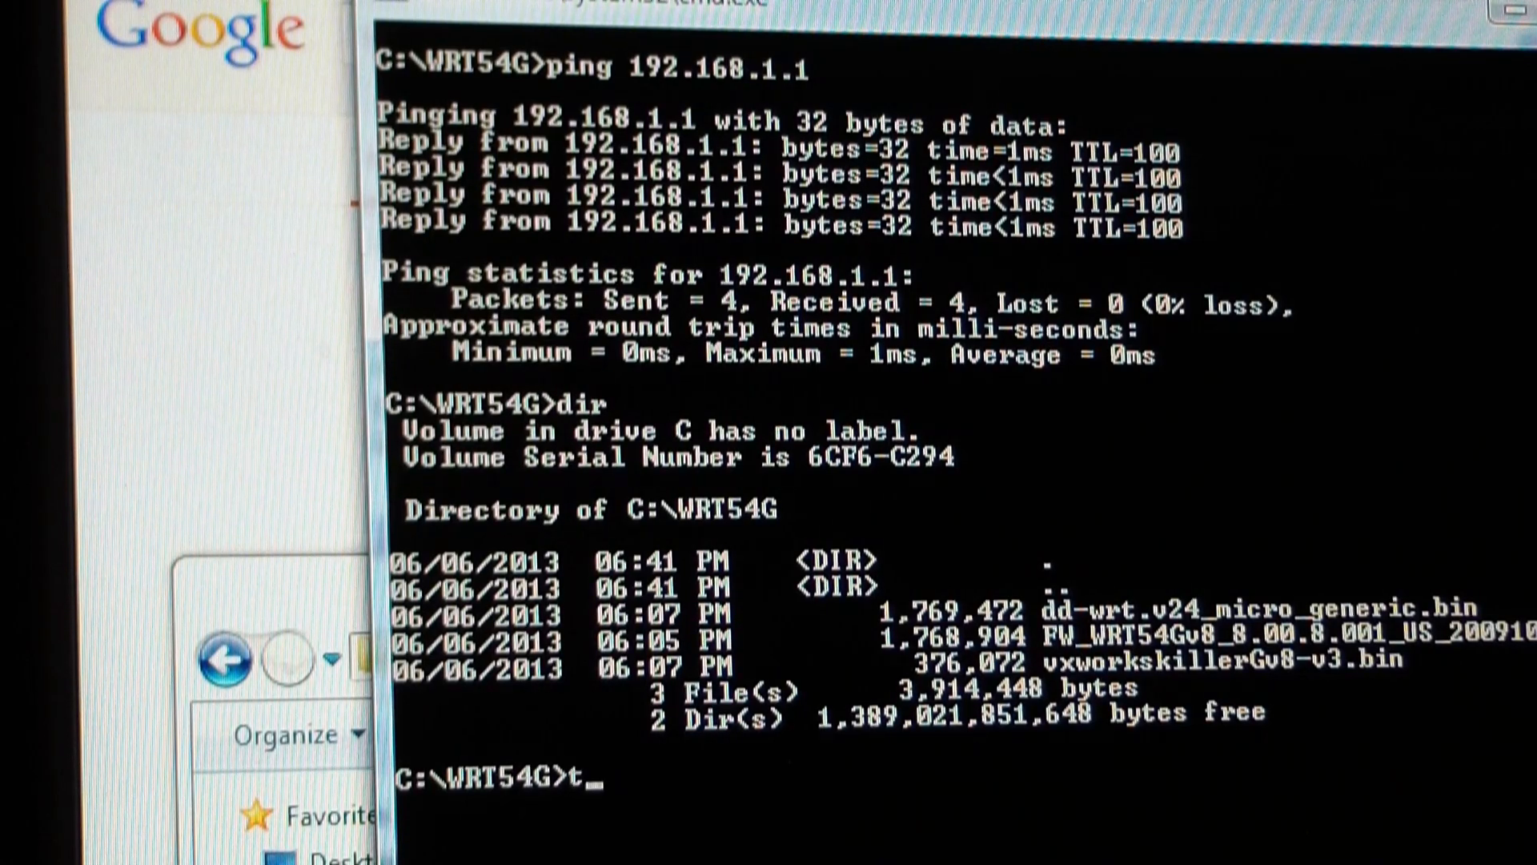
text(ft)
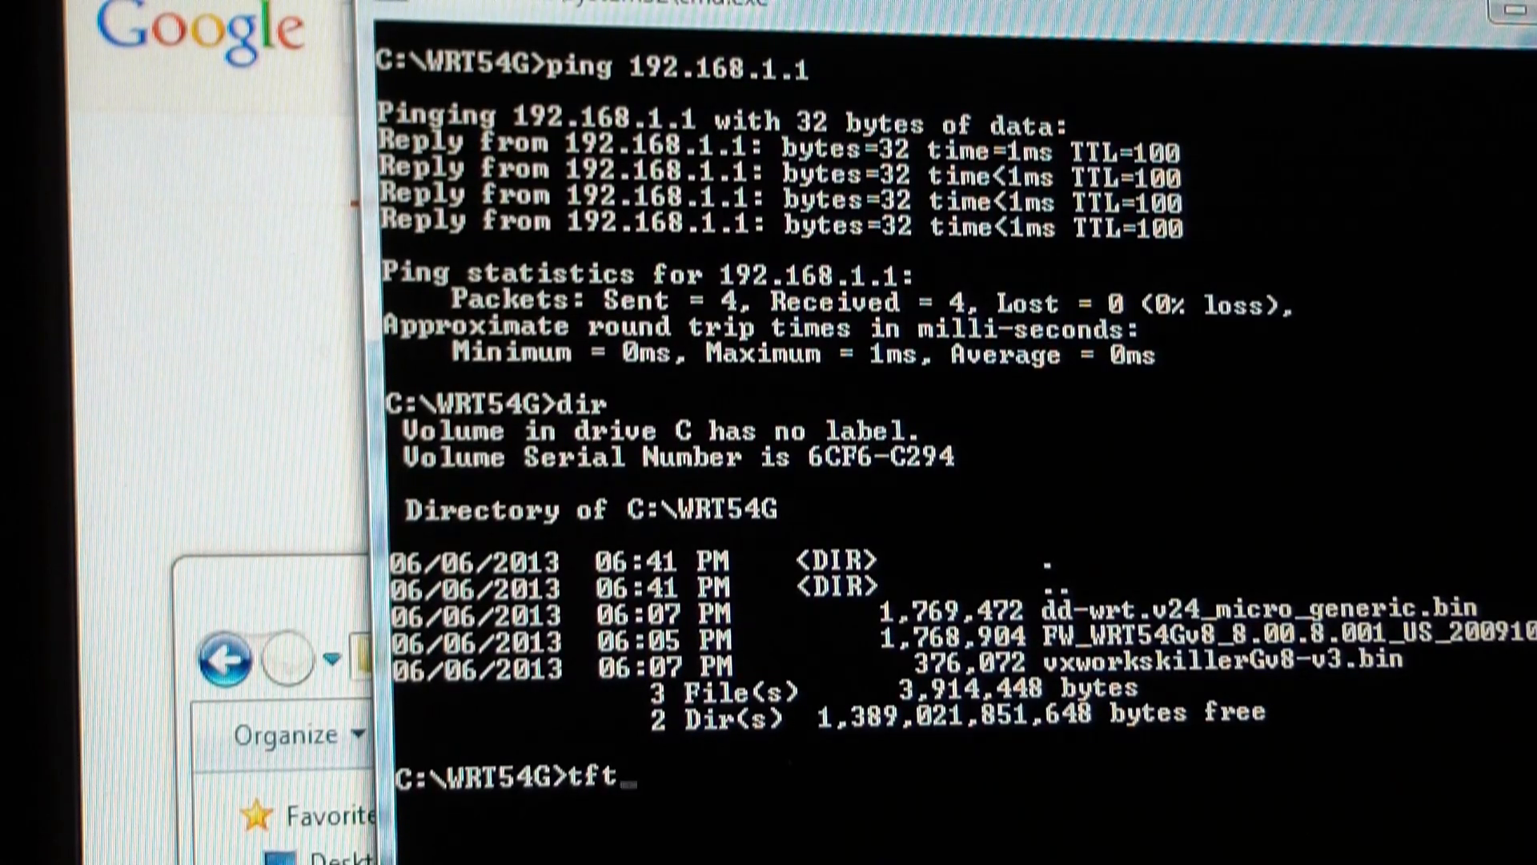
text(p 19)
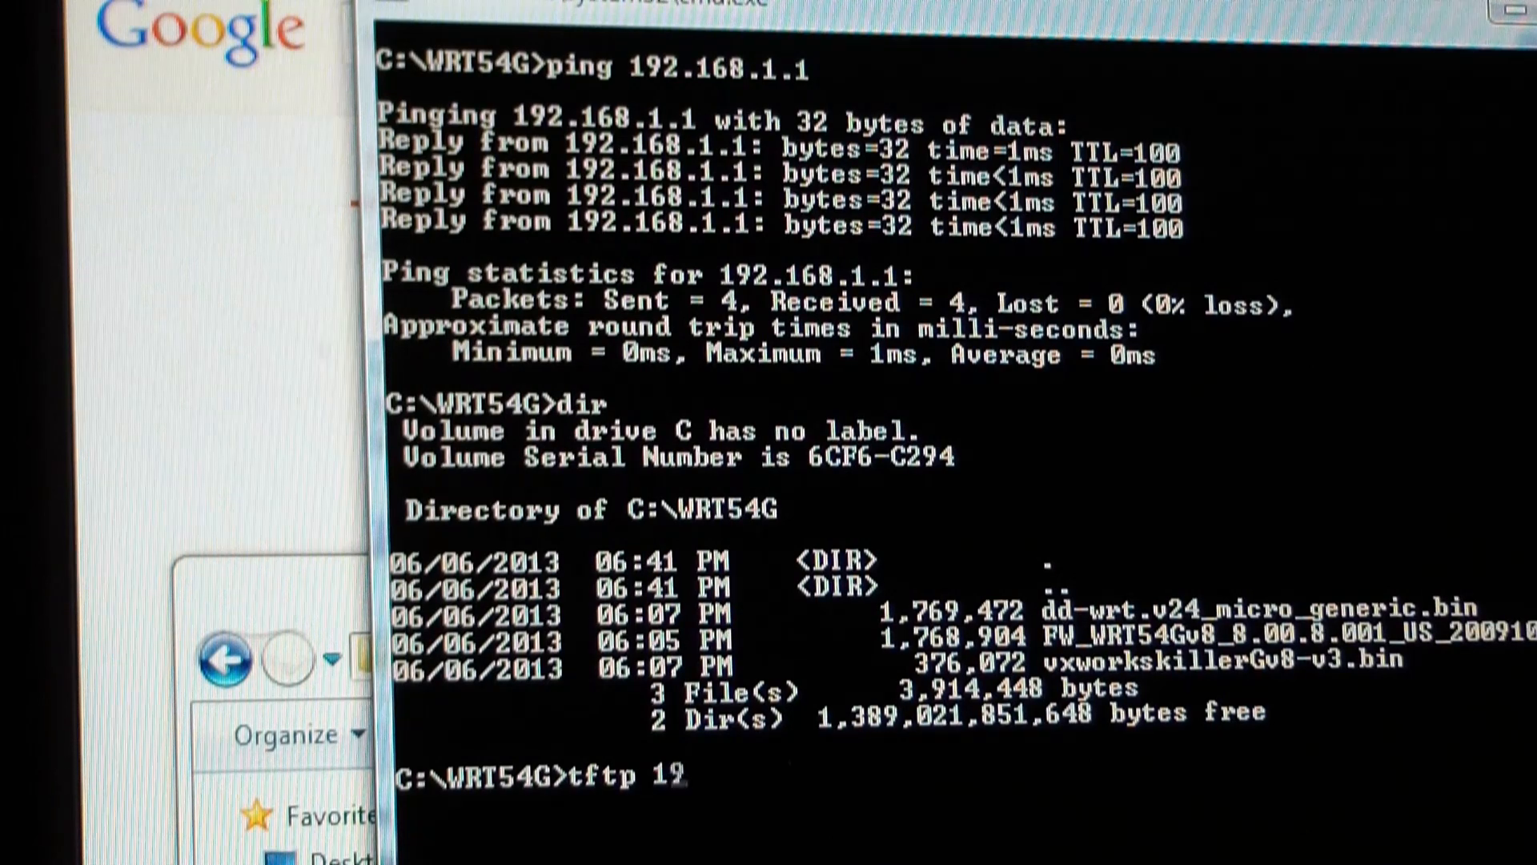
text(2.1)
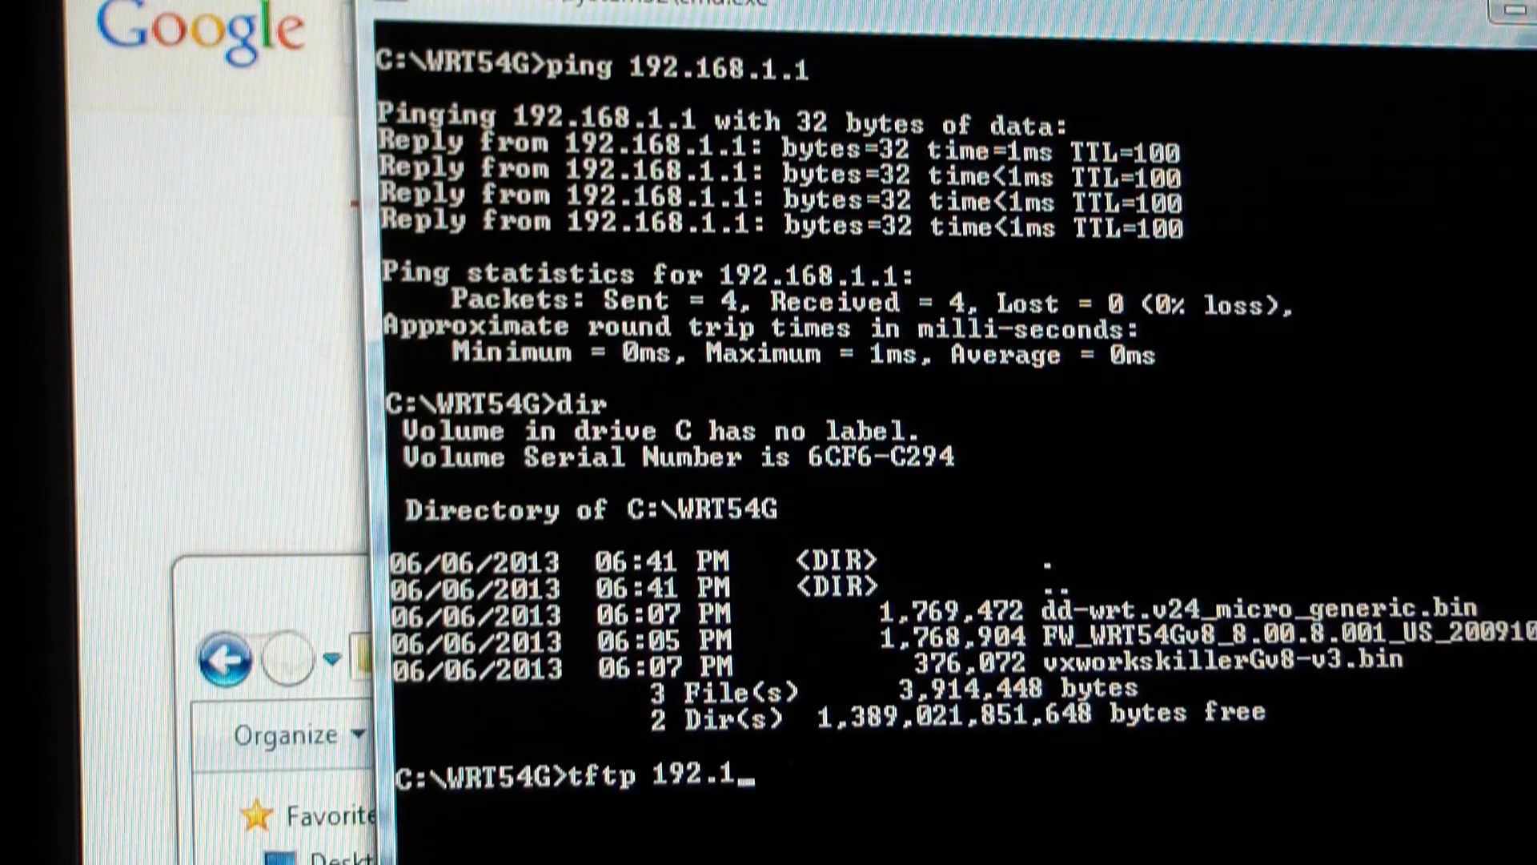
text(68.)
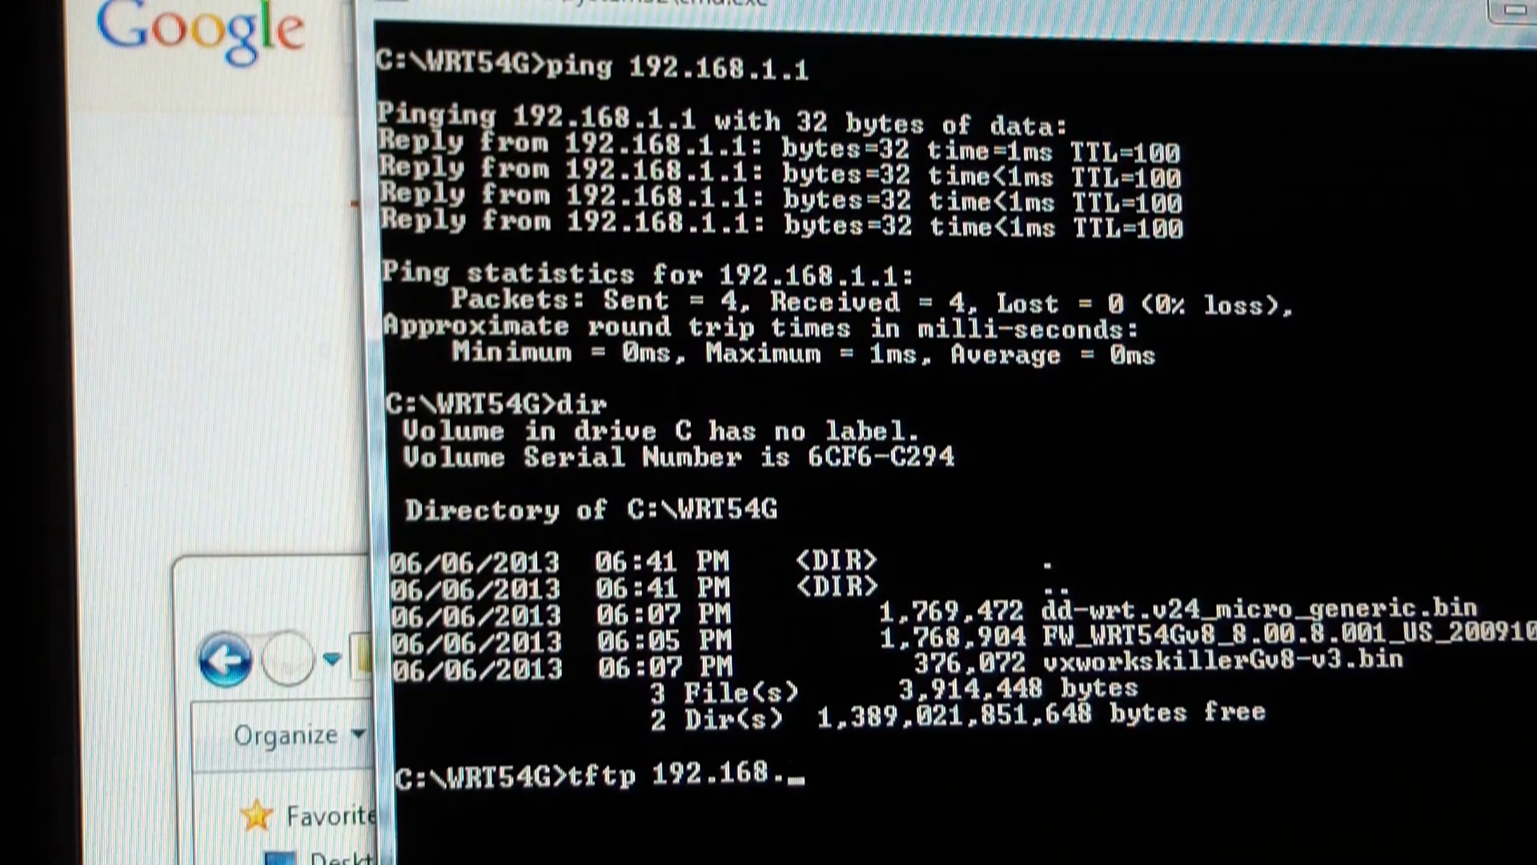
text(1.1)
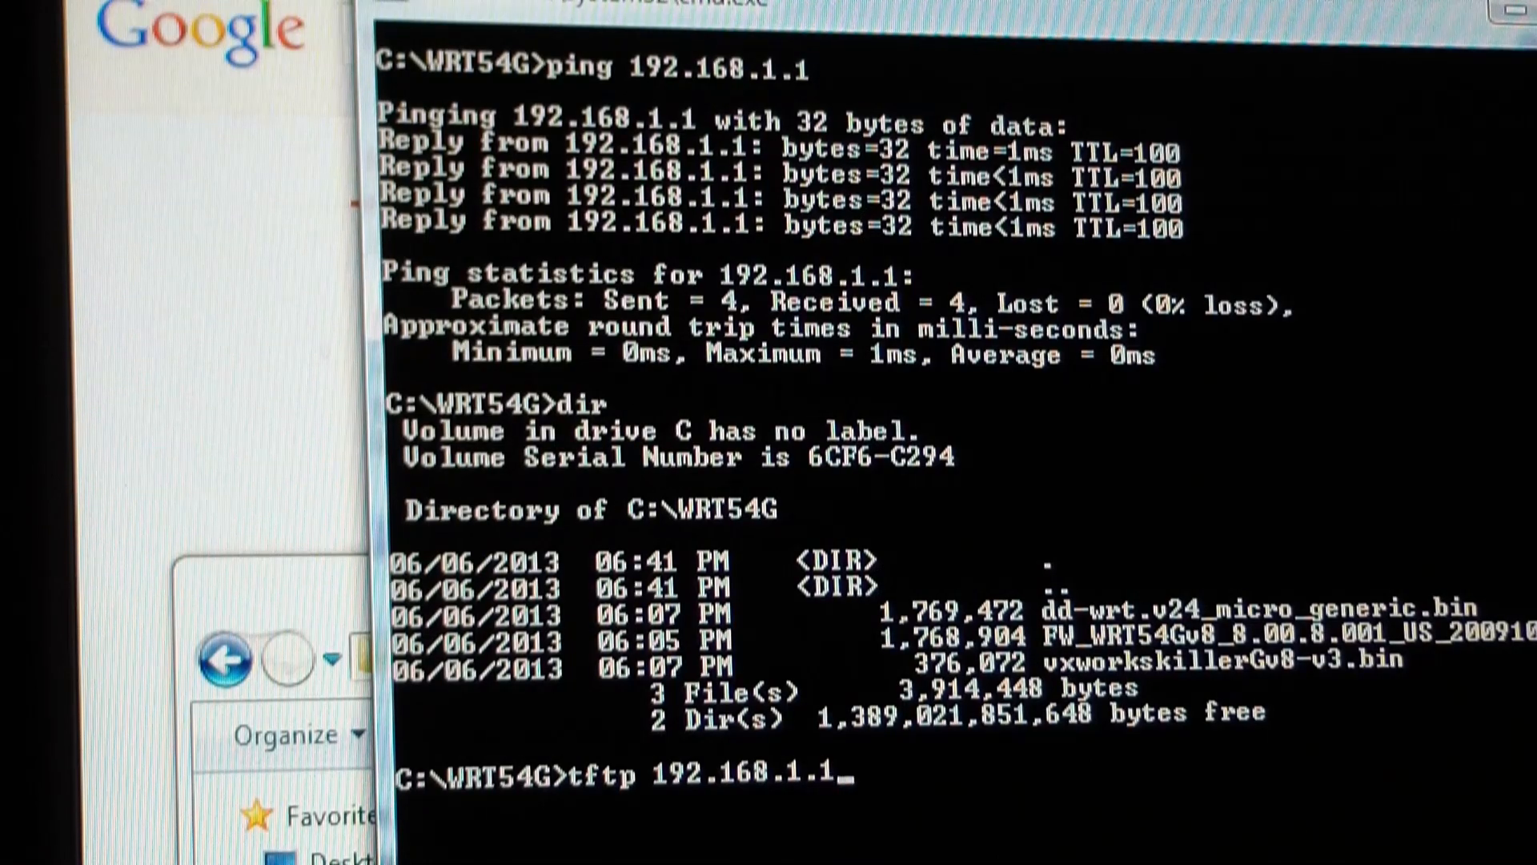
key(Return)
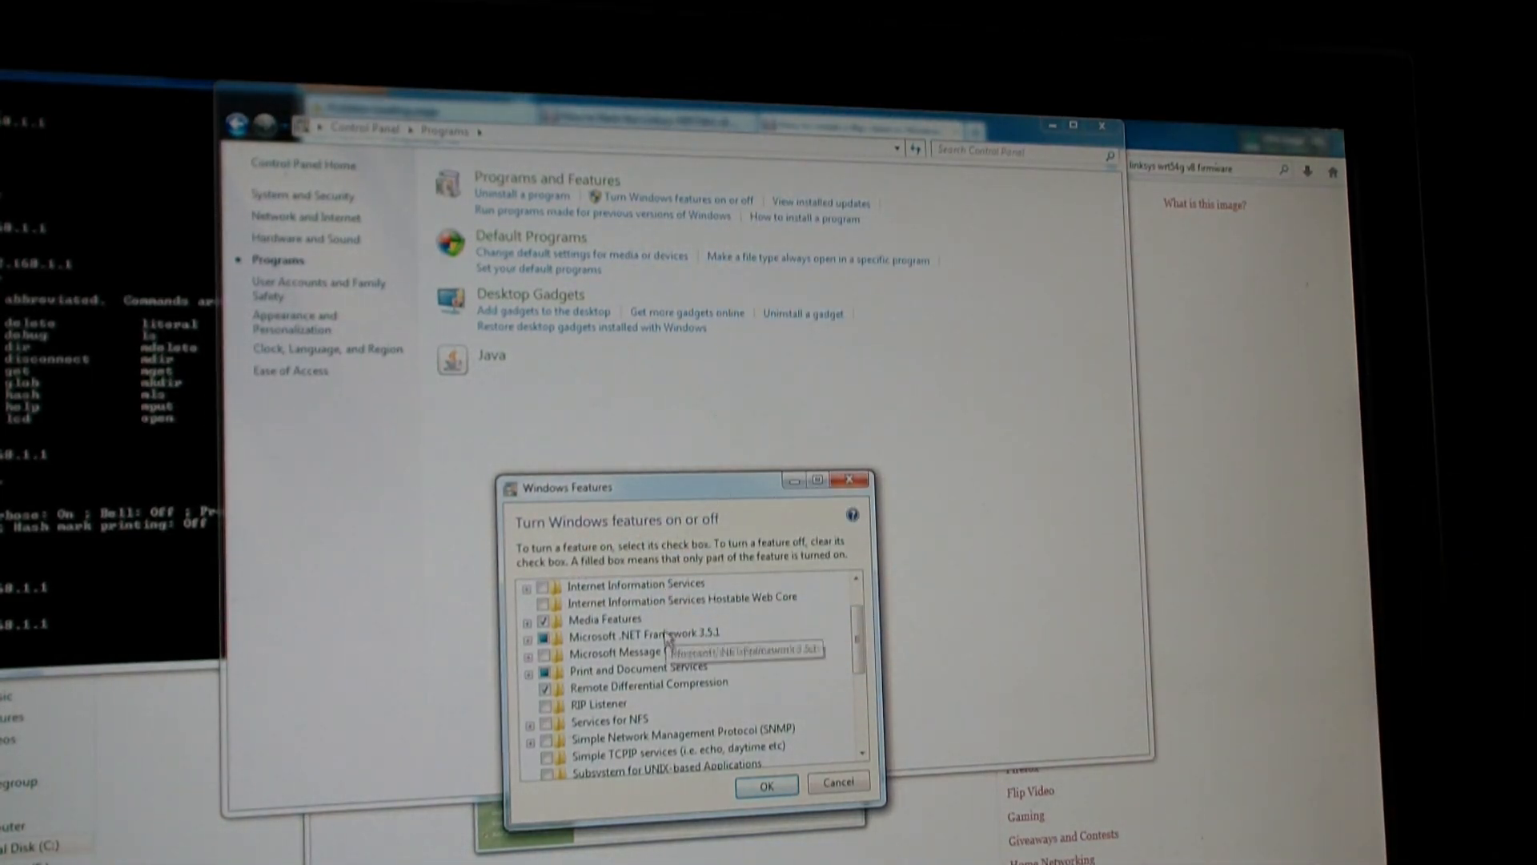
Tick the TFTP Client entry in the Windows Features list.
scroll(down, 3)
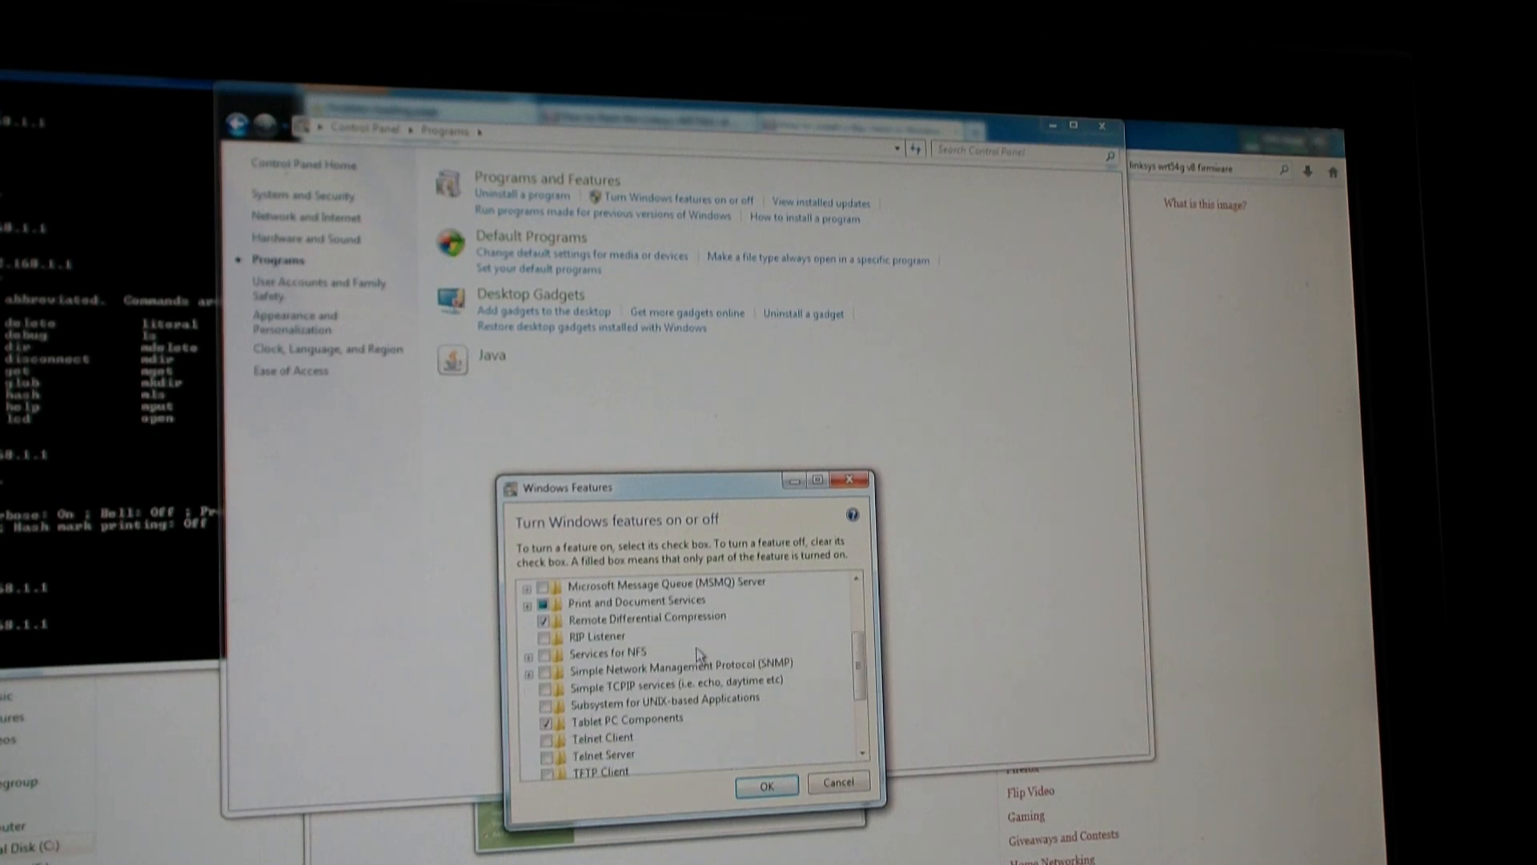
scroll(down, 3)
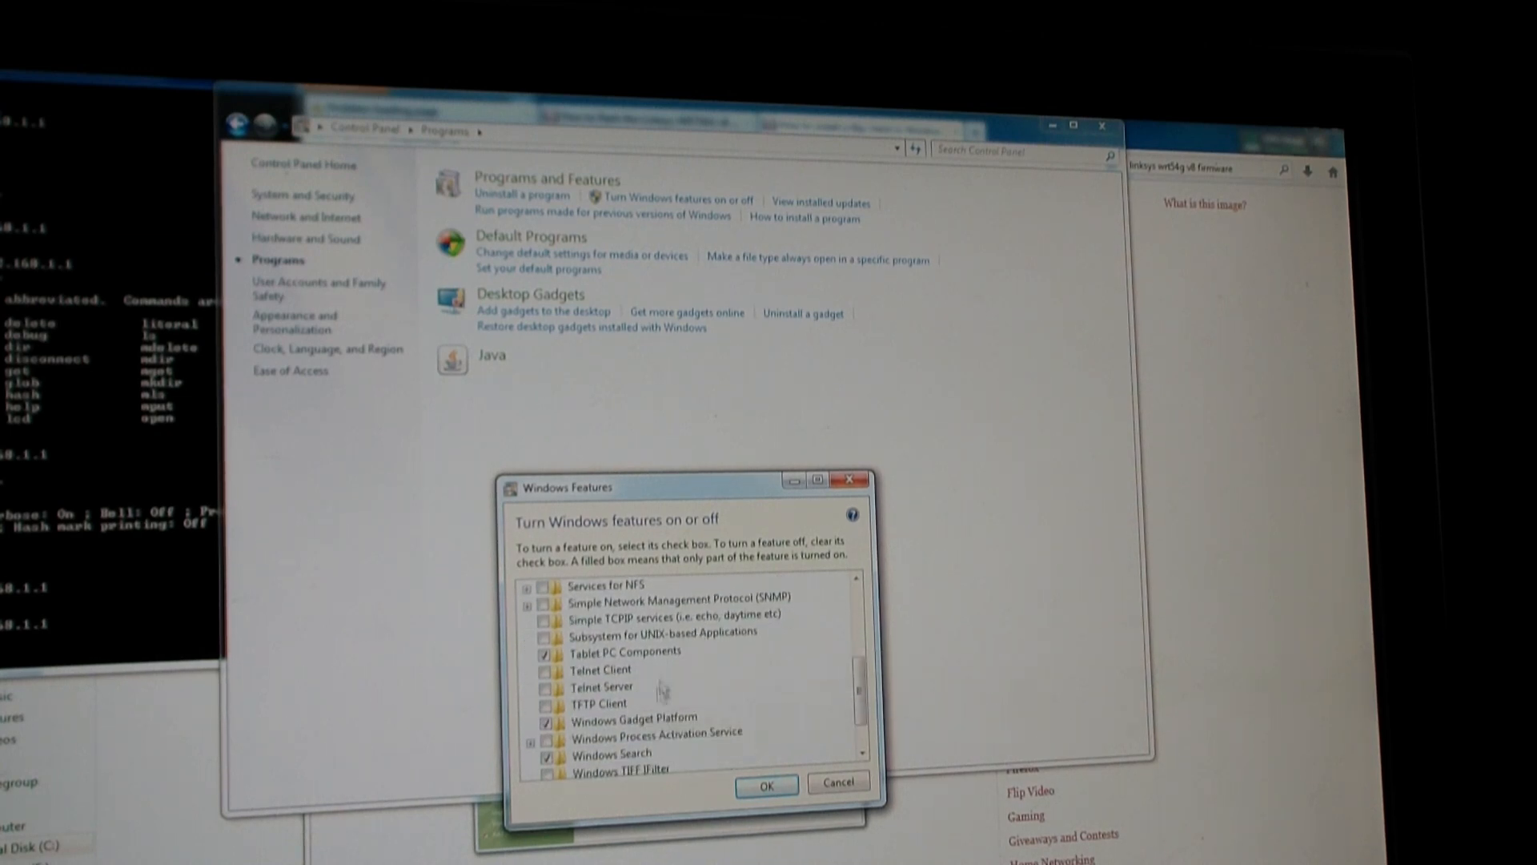
mouse_move(577, 706)
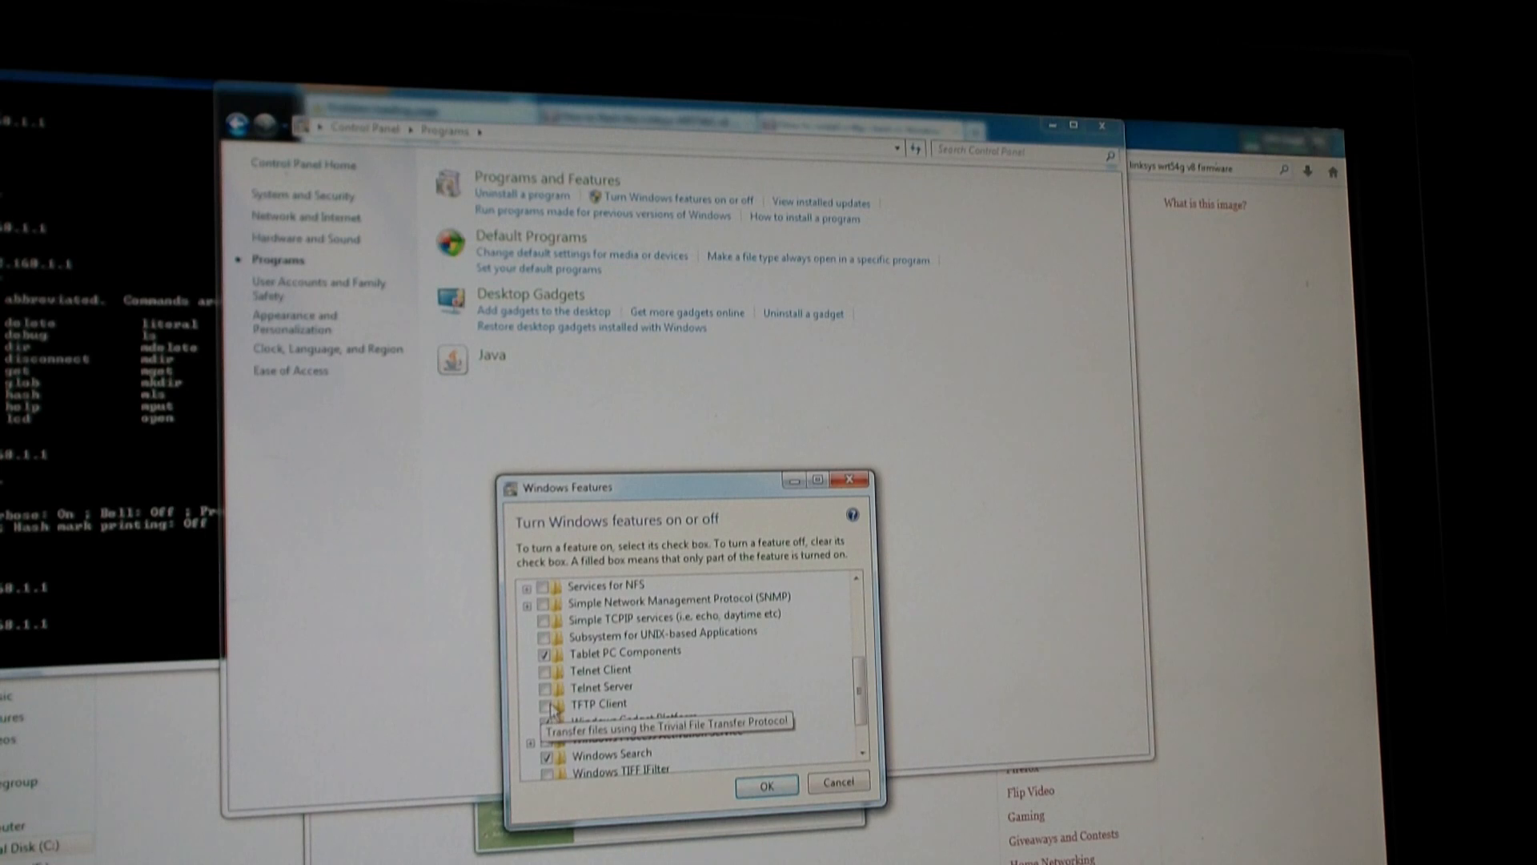
click(765, 785)
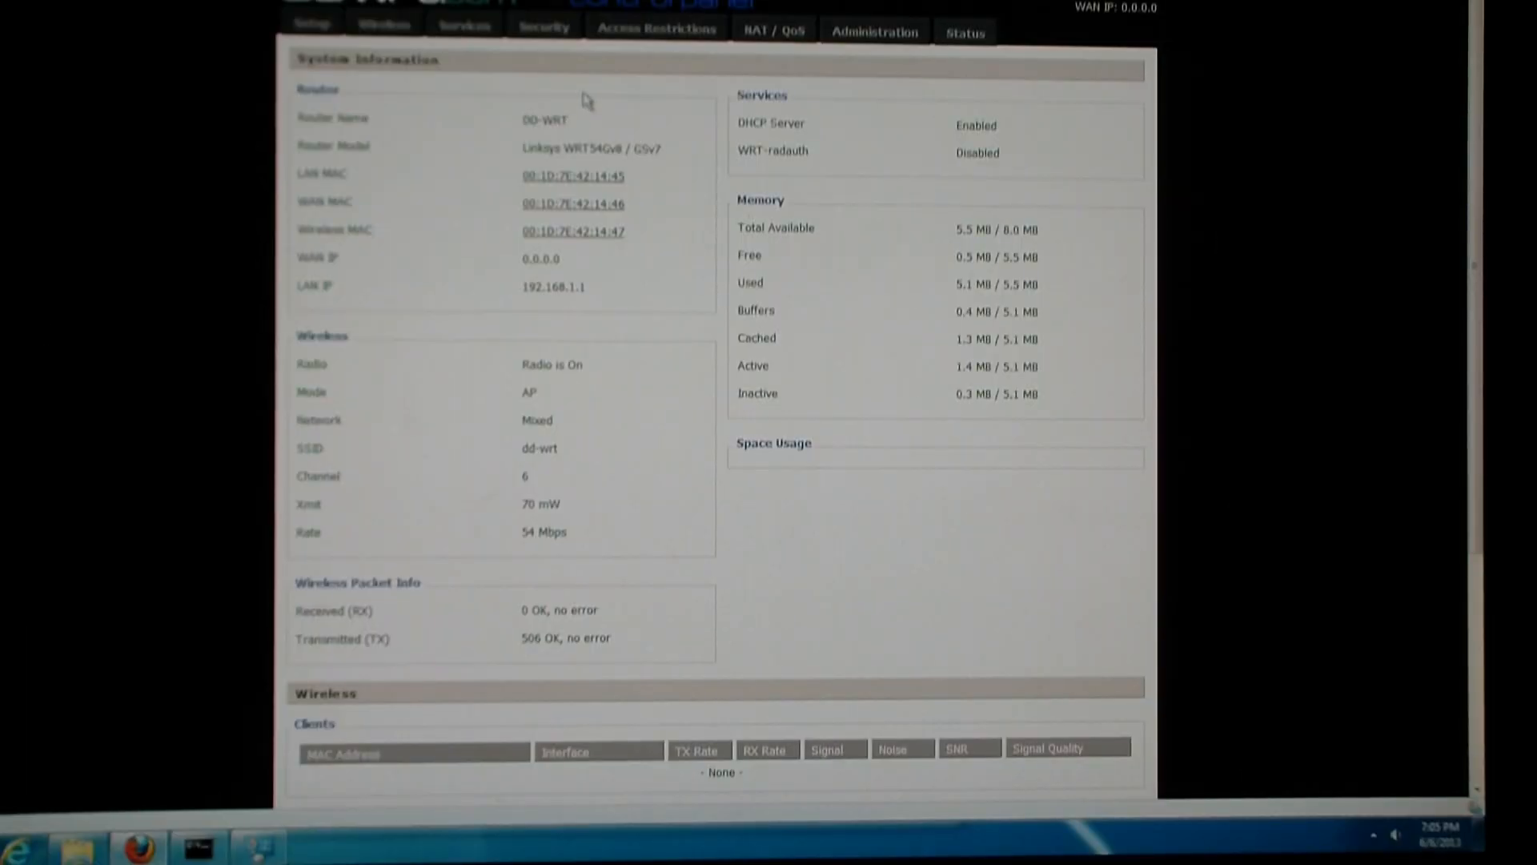
mouse_move(435, 105)
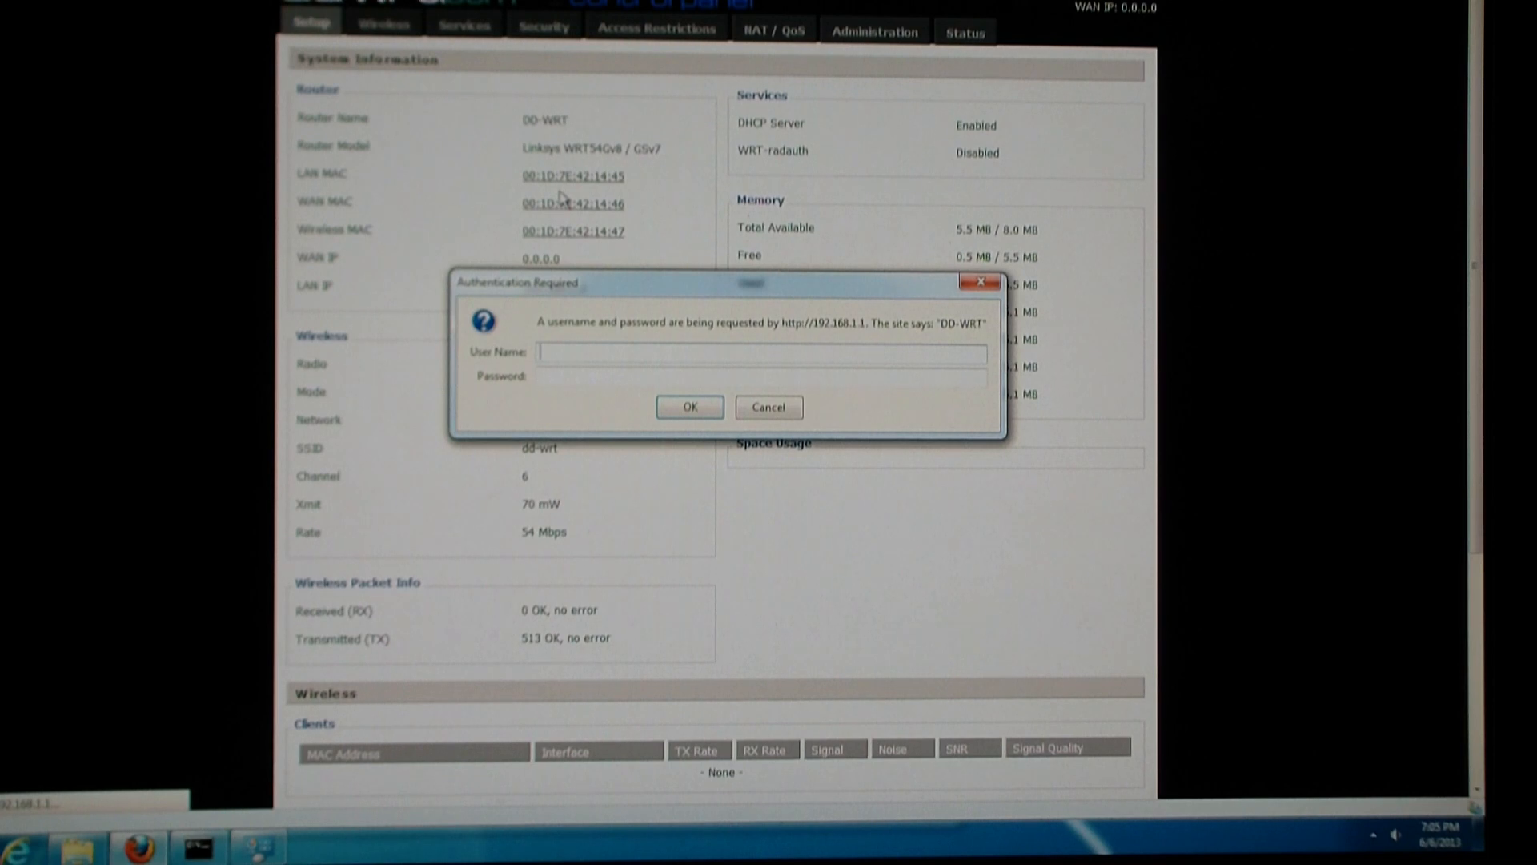
Log in to DD-WRT as root to reach the Basic Setup page.
text(root)
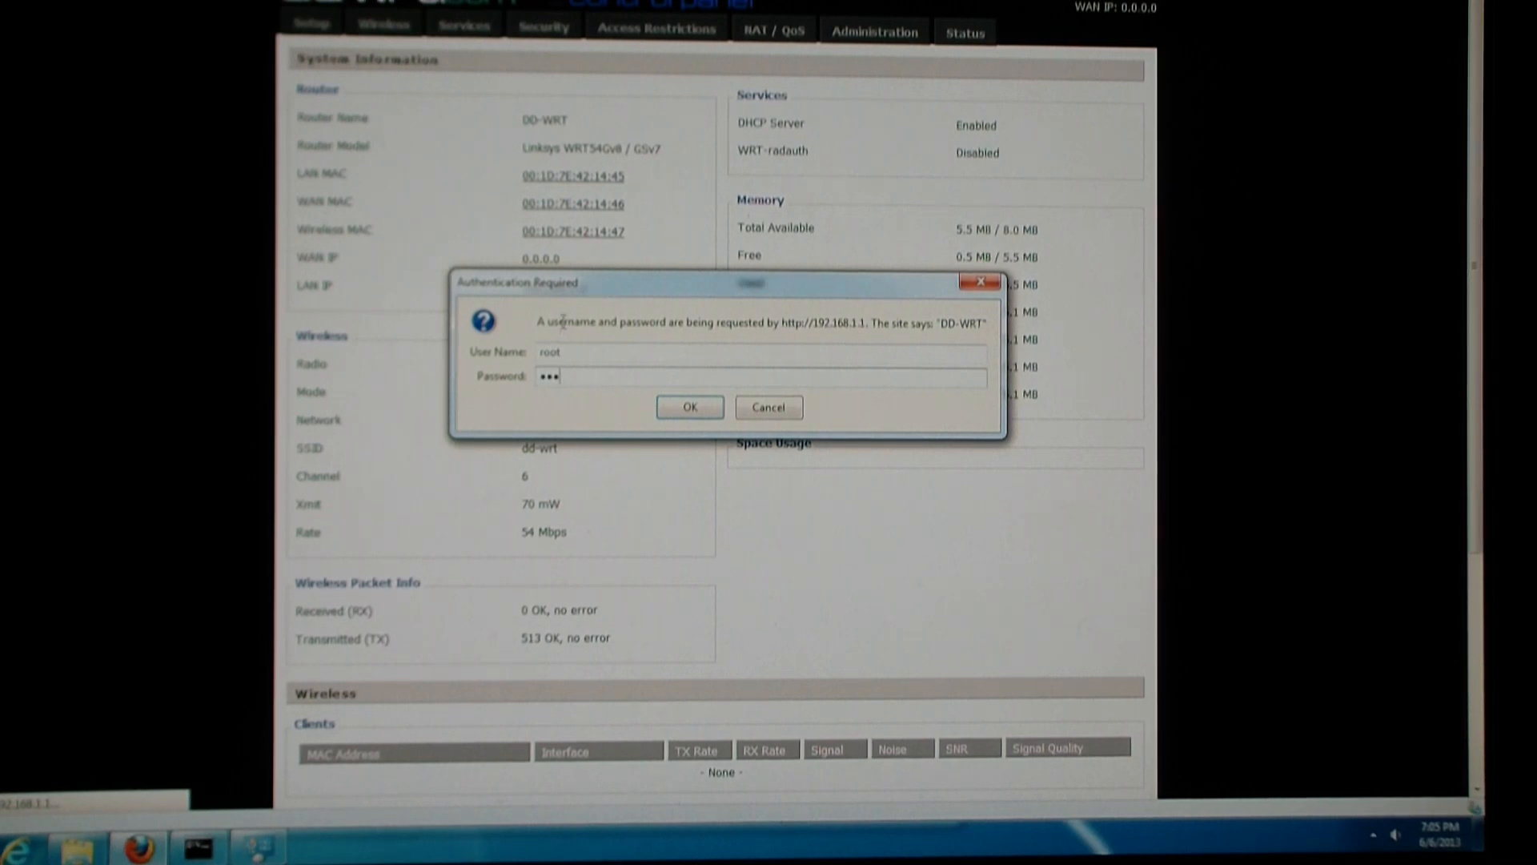
click(688, 407)
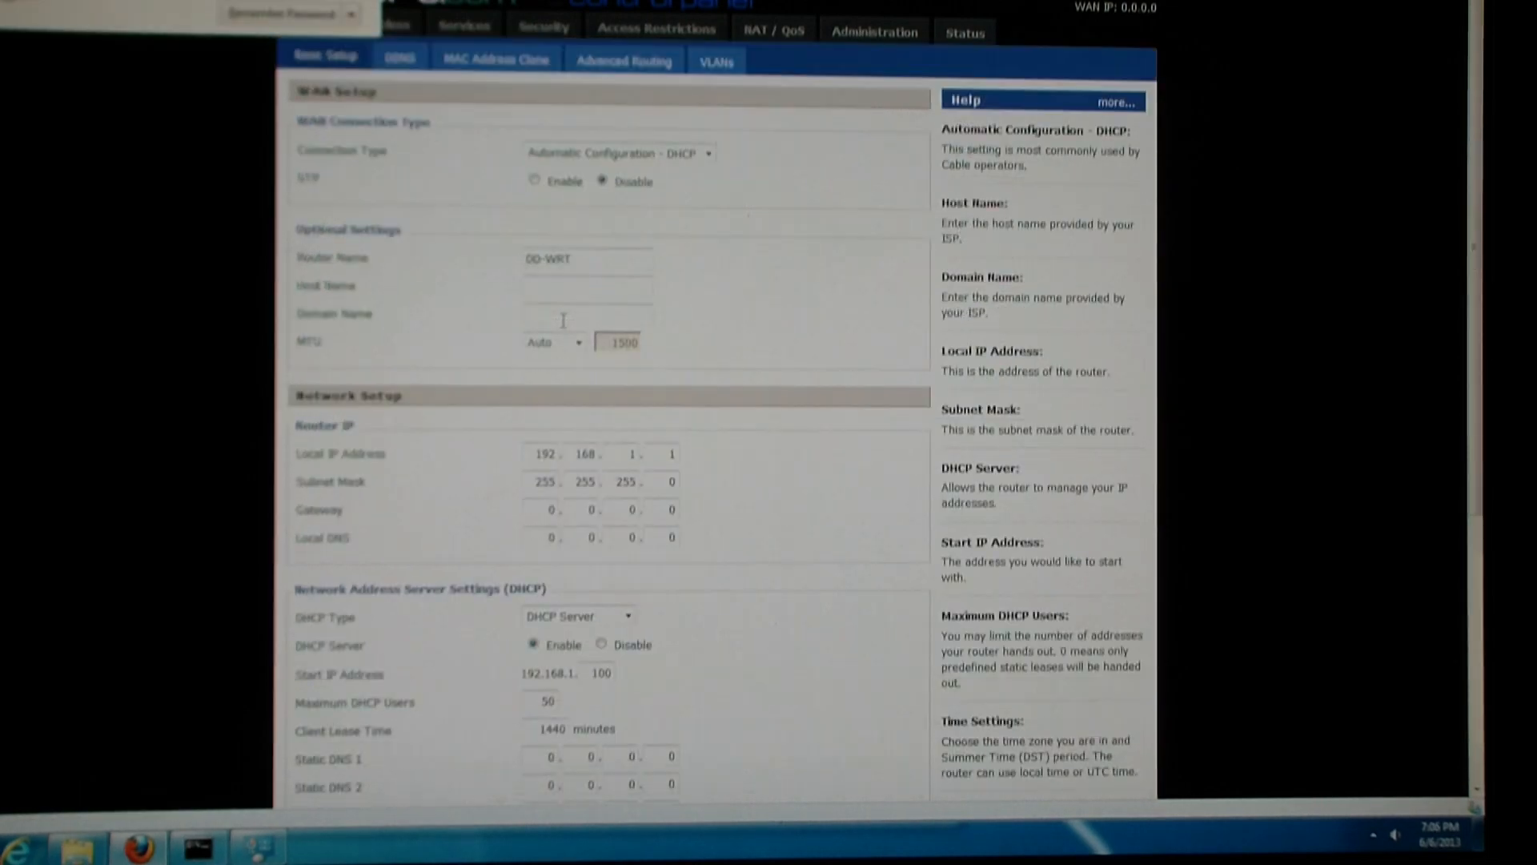